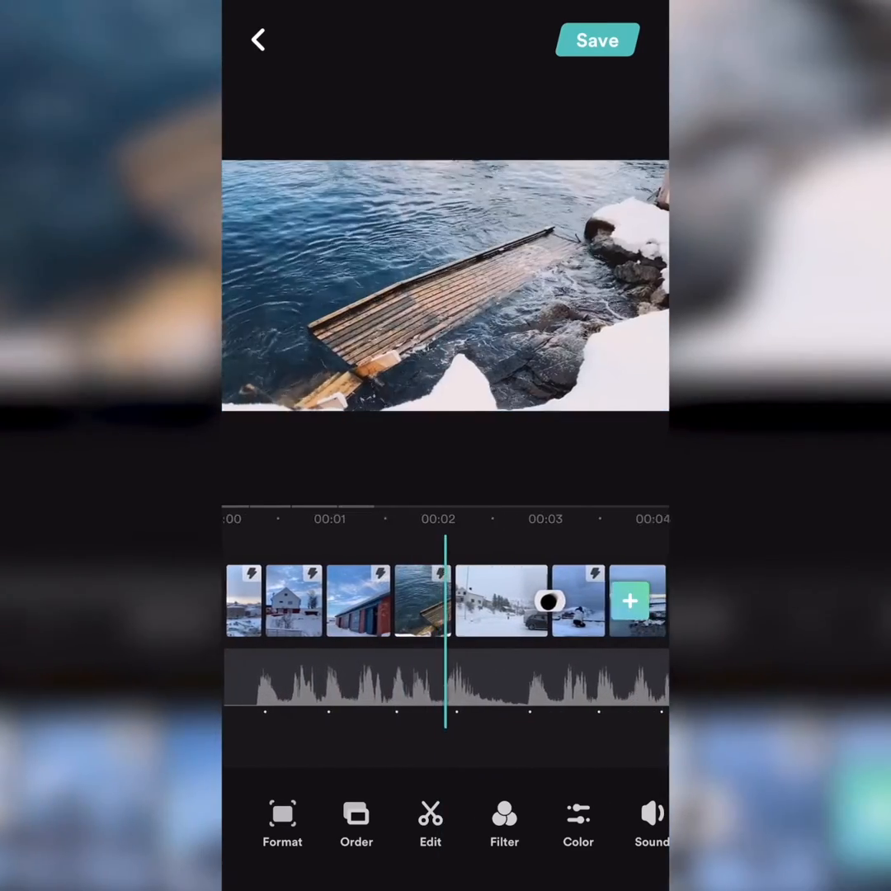
- Leave the editing timeline and return to the Viddup home screen
scroll("right", 3)
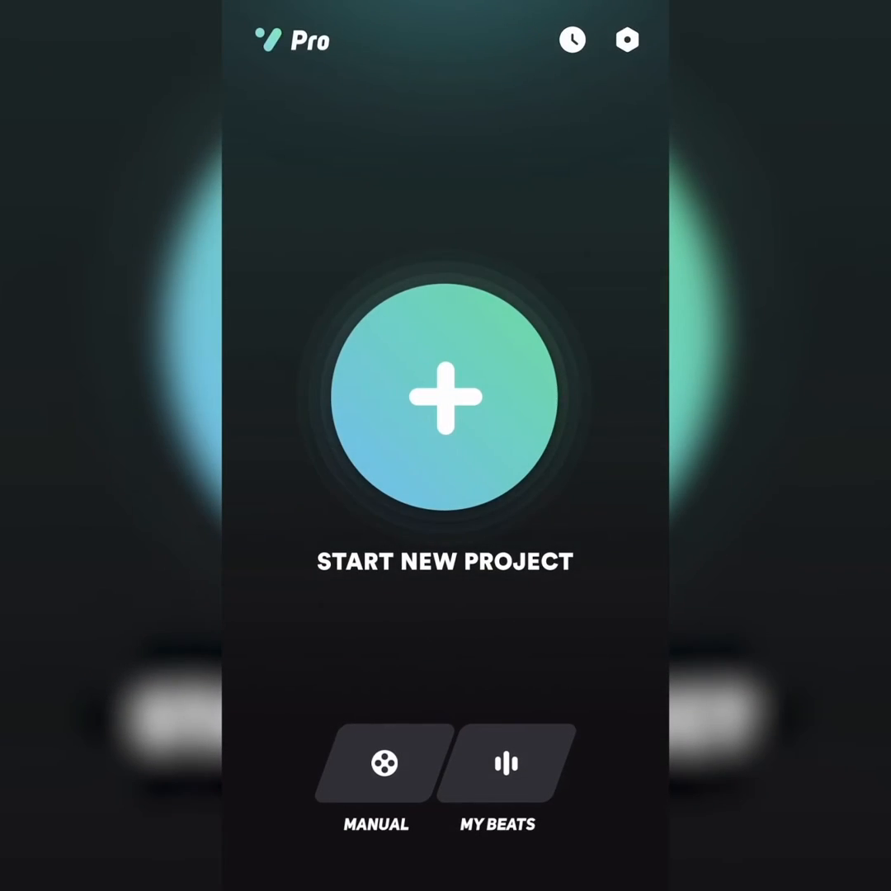
- Enter the Beats Maker and bring up its music library of Travel tracks
left_click(444, 403)
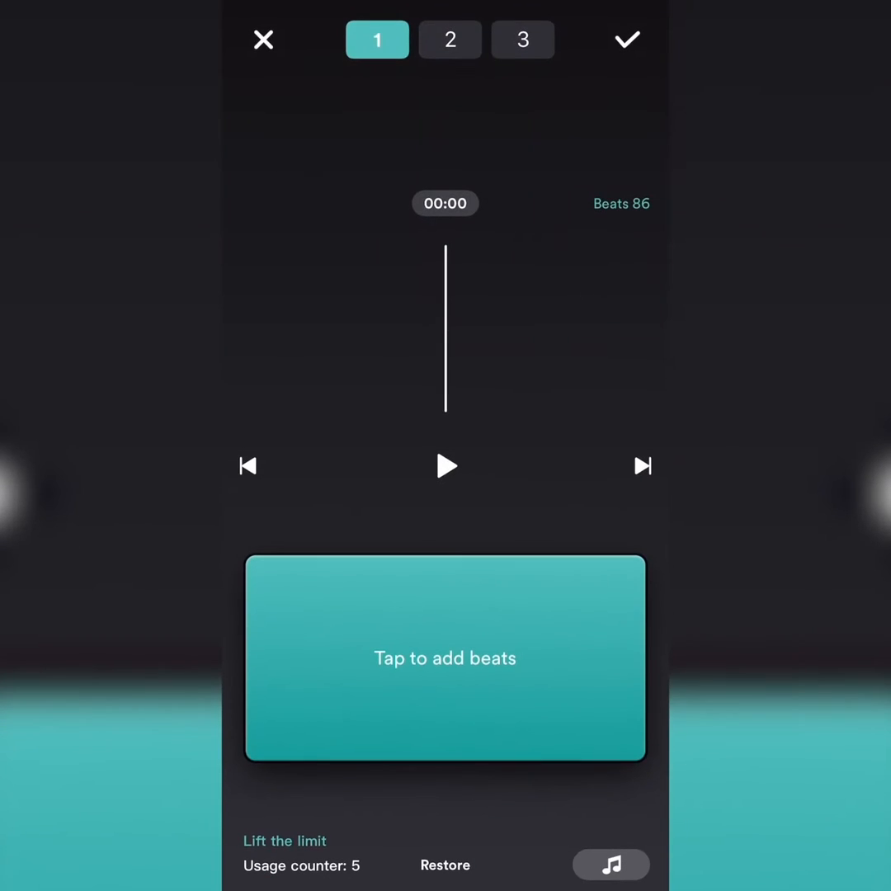
left_click(444, 658)
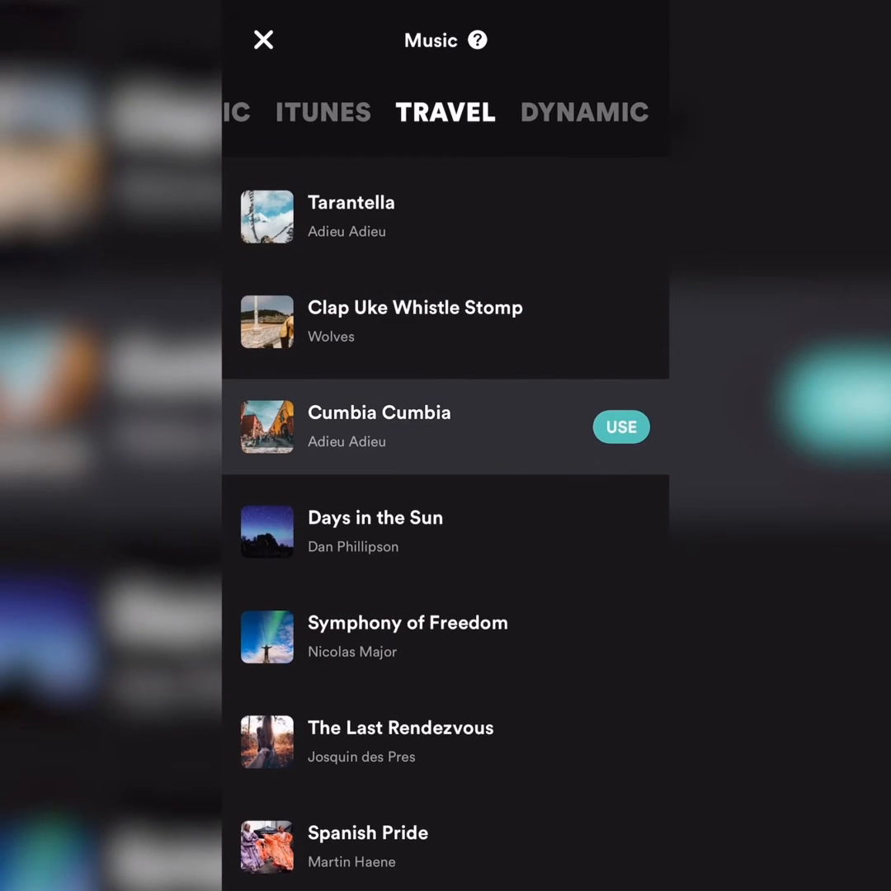
- Preview Symphony of Freedom and As Good as It Gets, browsing on to the Dynamic tracks
left_click(380, 426)
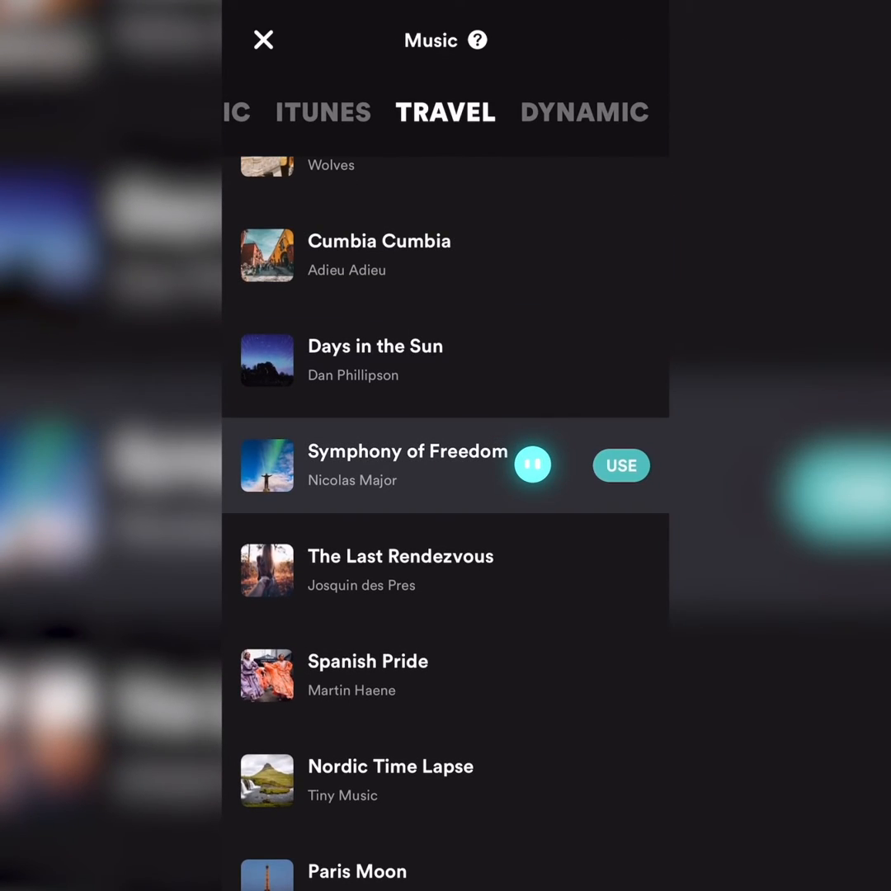
left_click(585, 112)
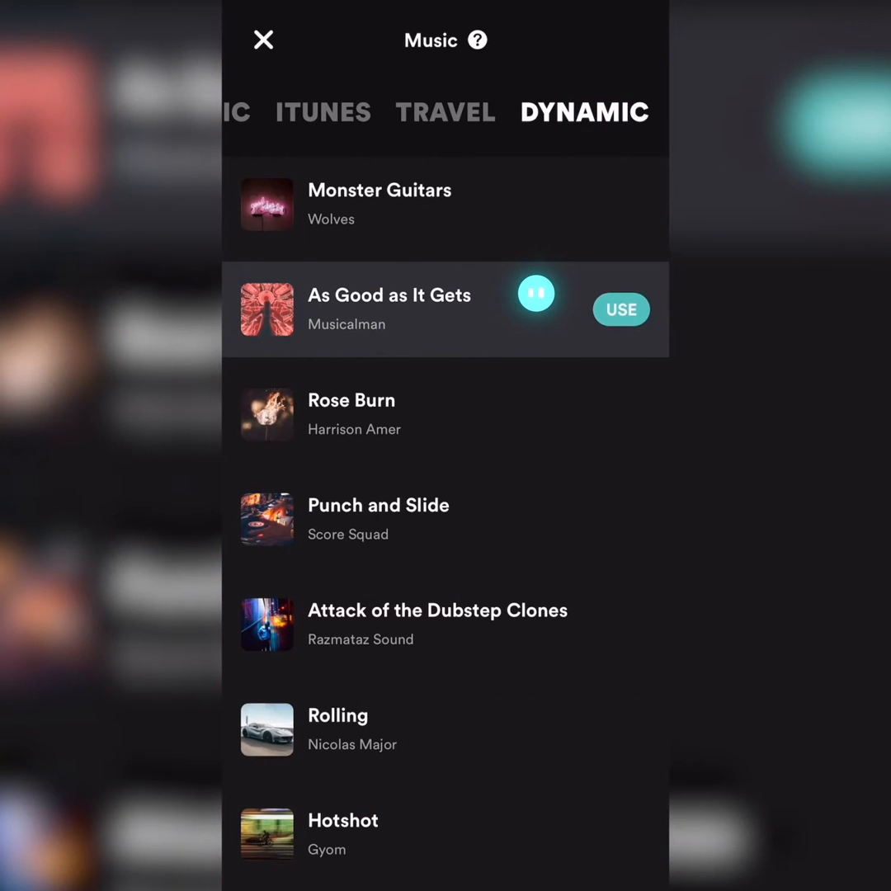
scroll("down", 3)
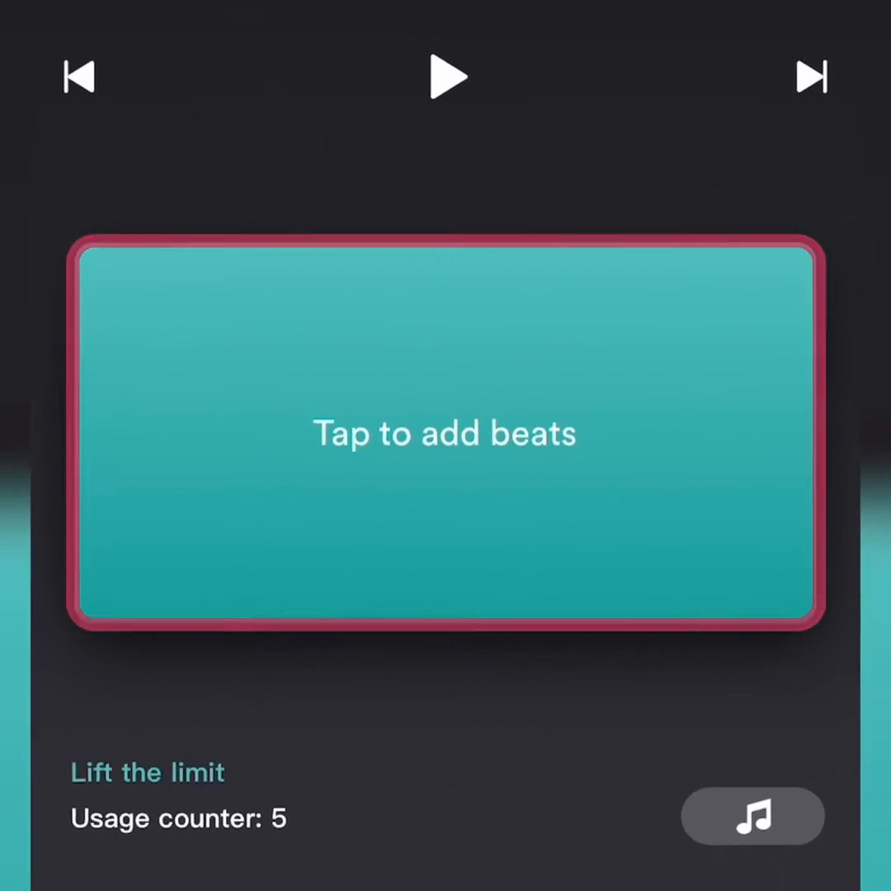
- Play the loaded track to tap beats along into the second module
left_click(445, 432)
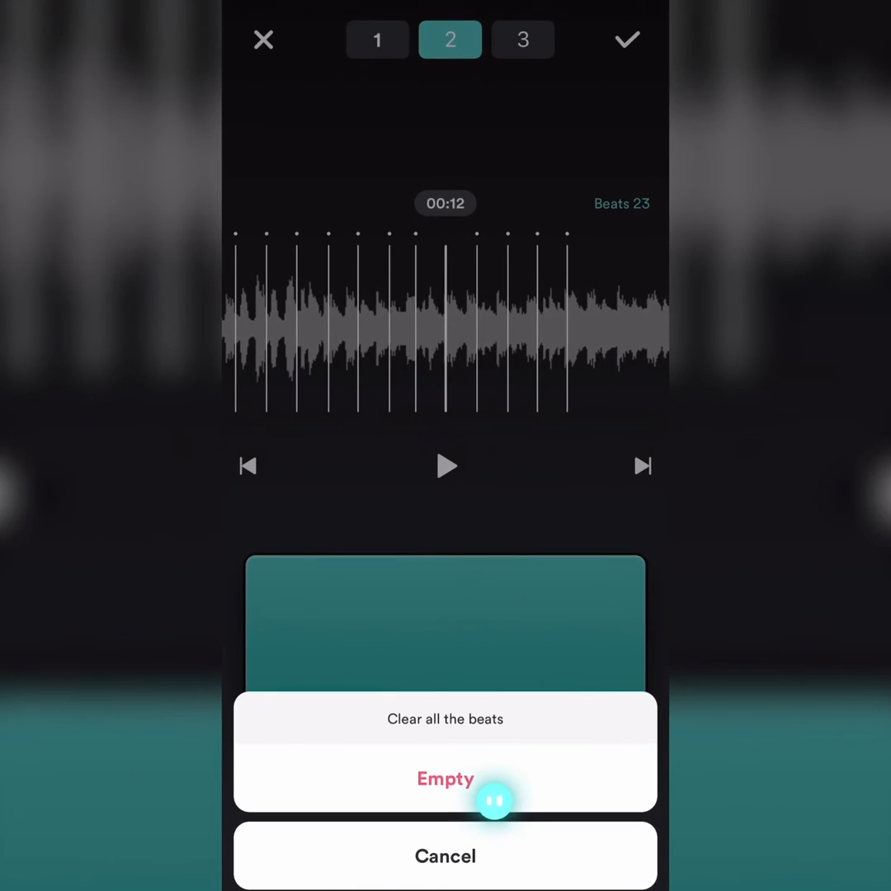
- Keep module 2's beats by cancelling the clear prompt and make module 3 active
left_click(446, 779)
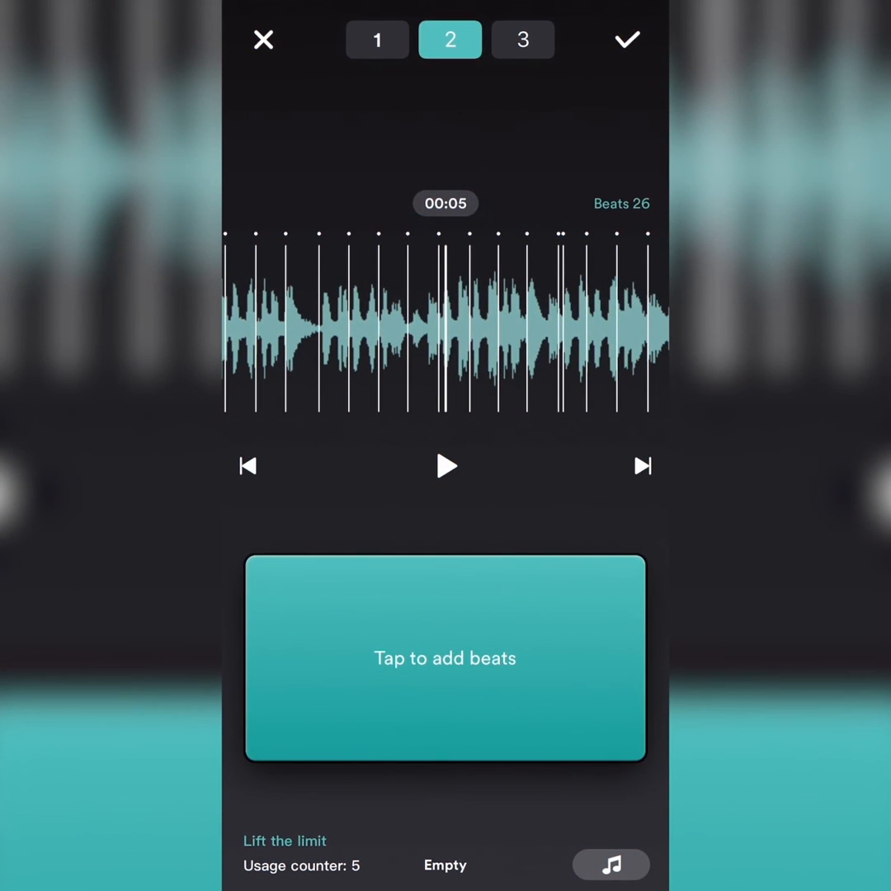
left_click(449, 39)
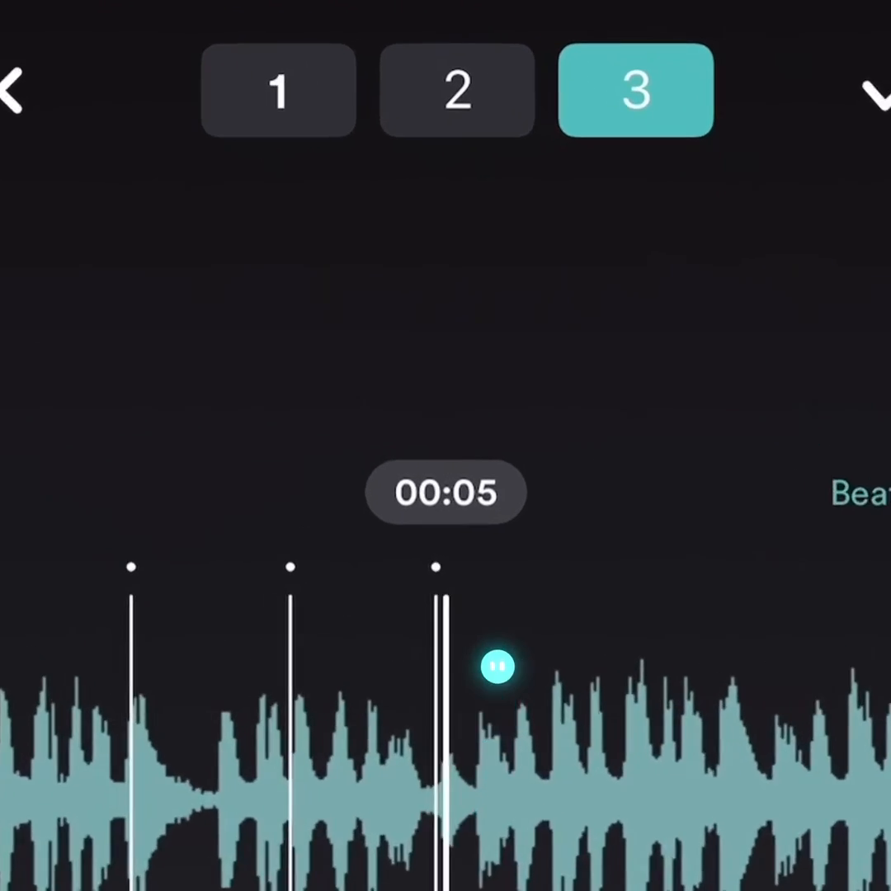
- Play back module 1's 73 beats, finish the session and answer Not now to the Viddup Pro offer
left_click(277, 91)
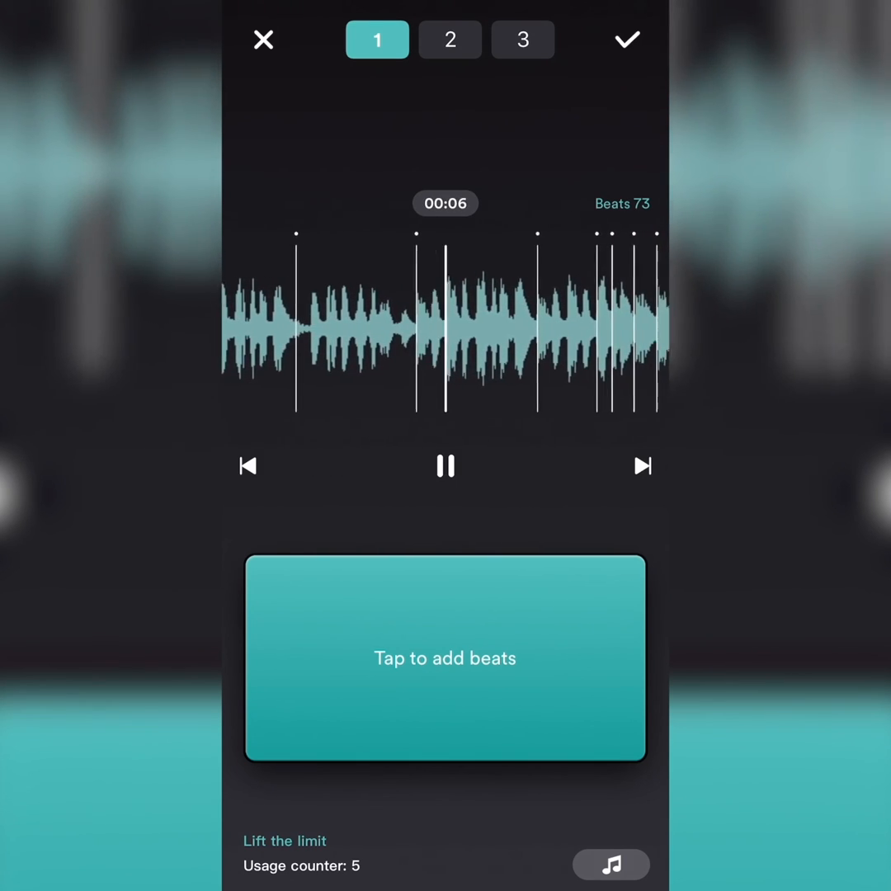
left_click(445, 465)
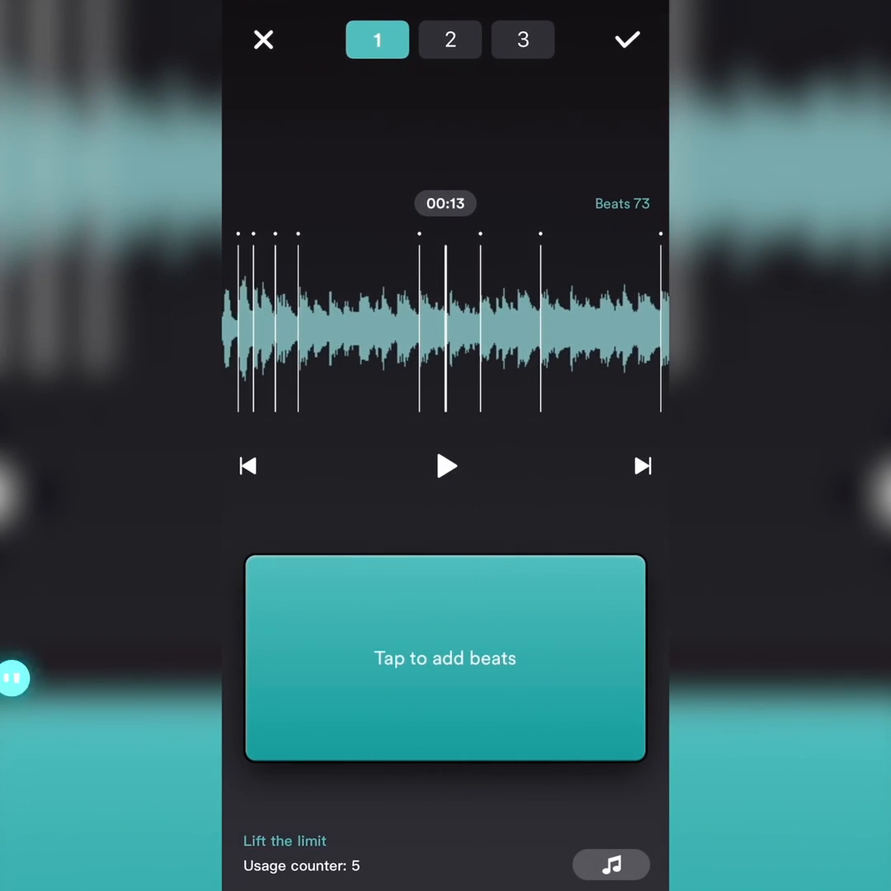
left_click(446, 657)
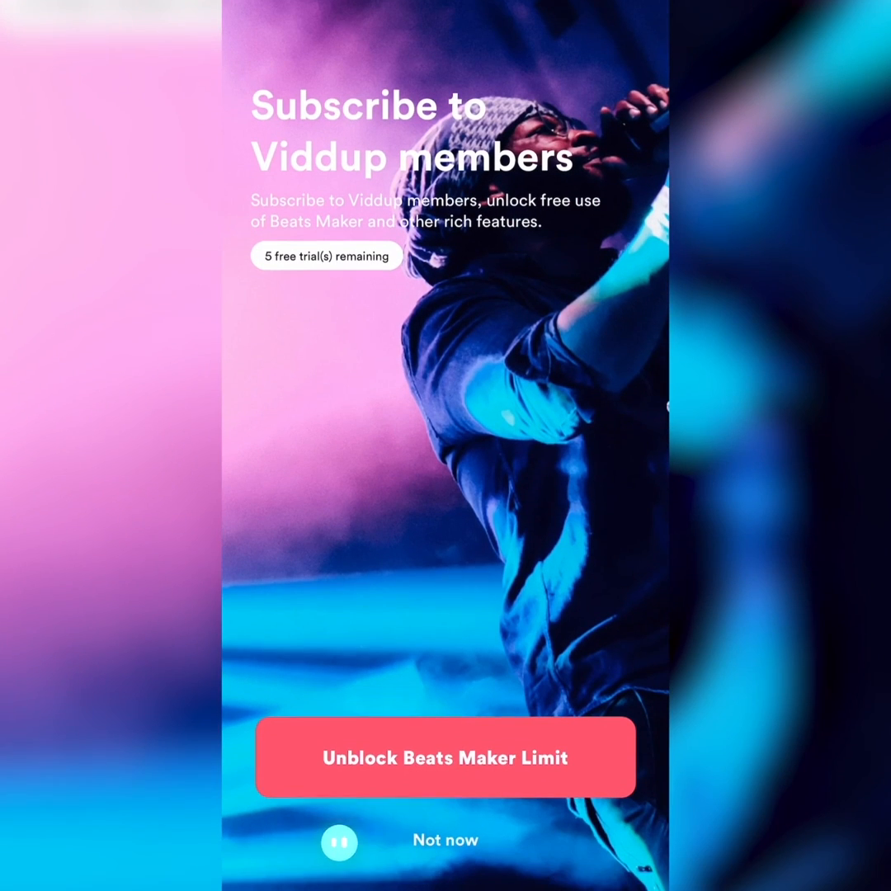
left_click(445, 755)
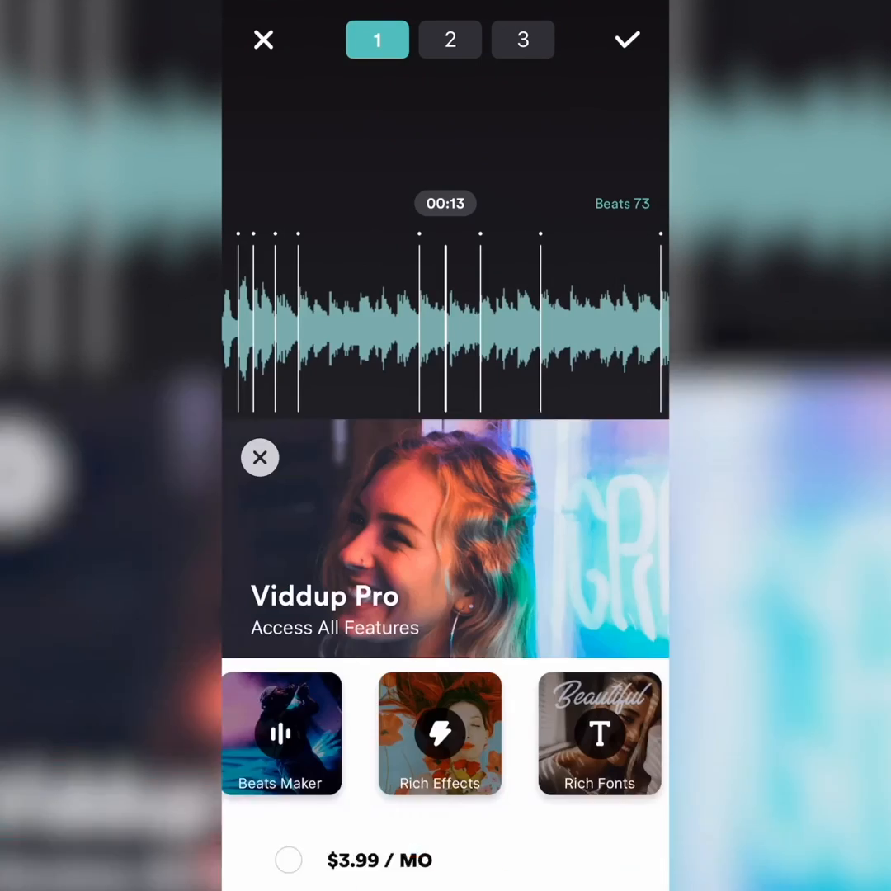